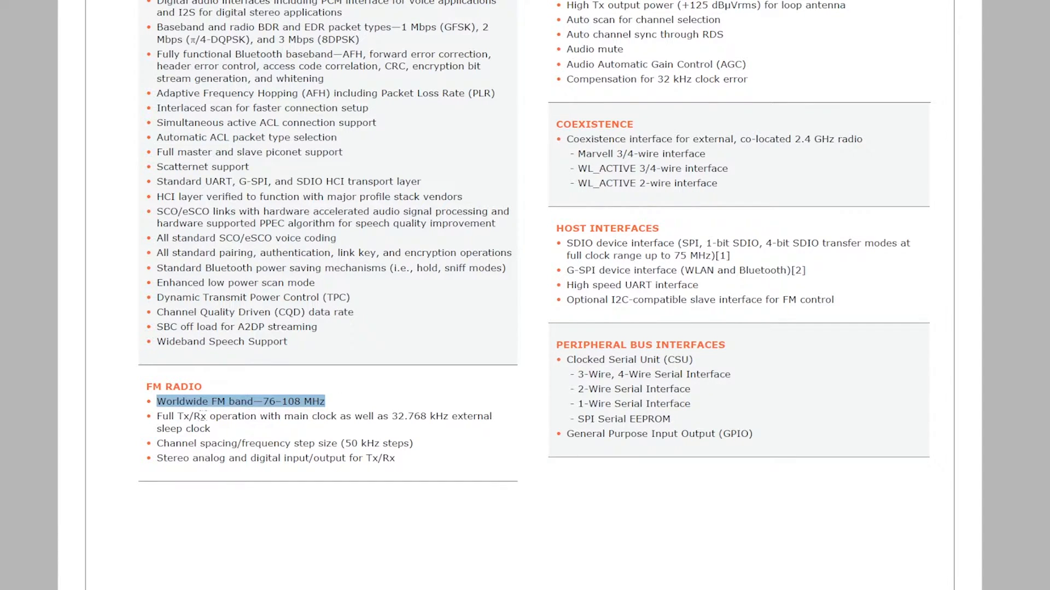
pyautogui.scroll(3)
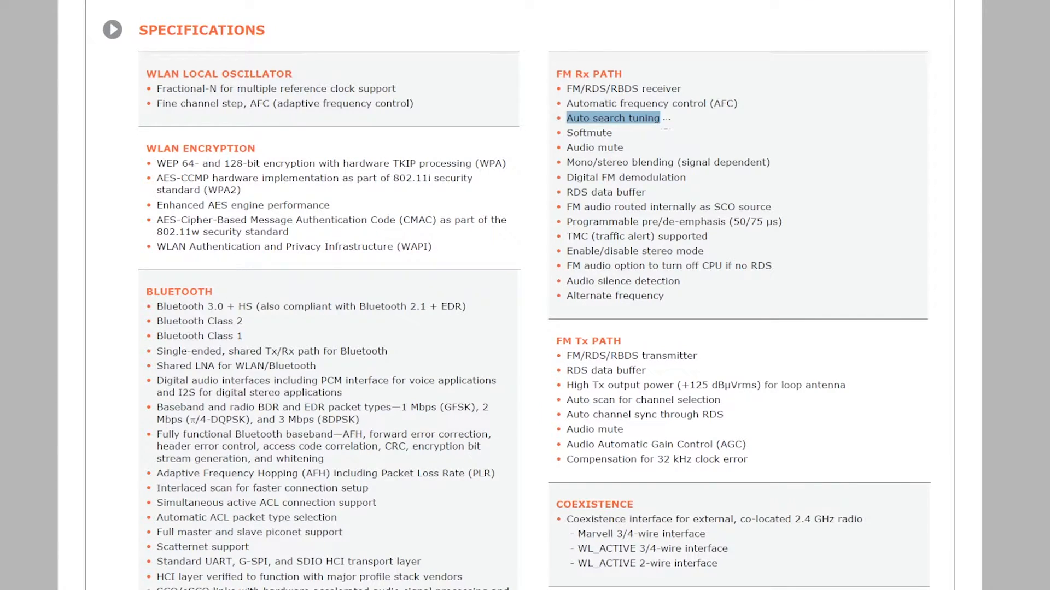